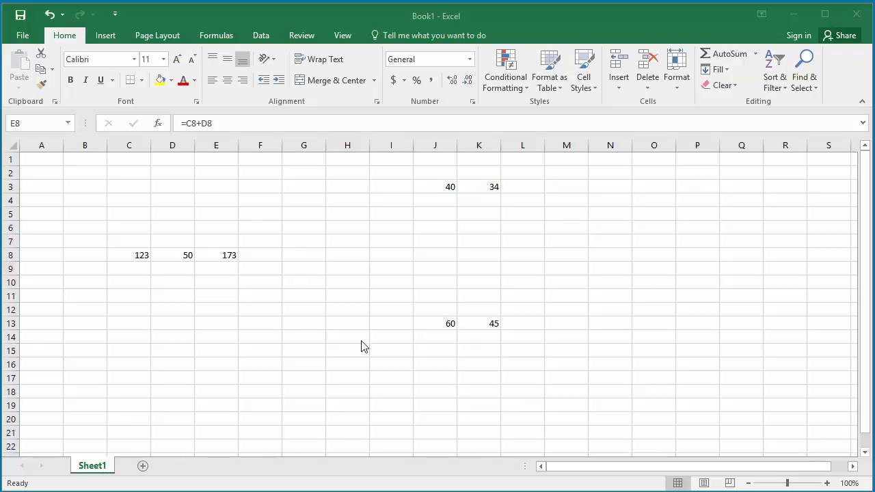
mouse_move(306, 312)
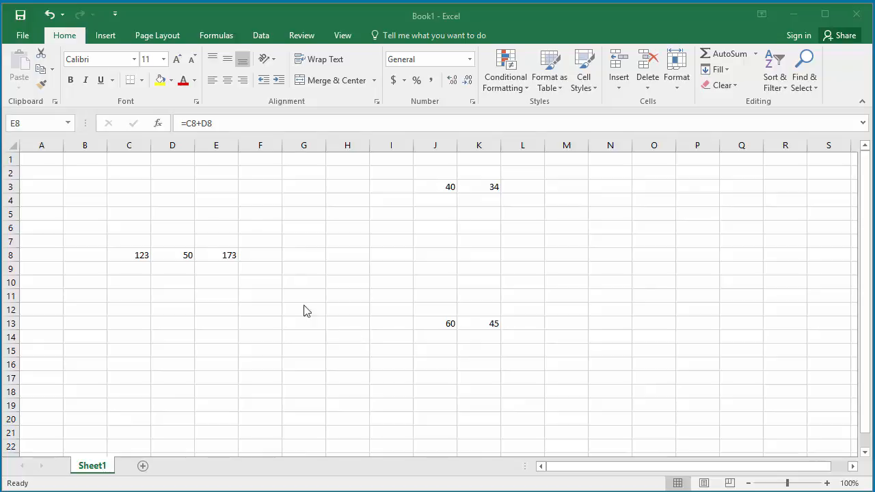
Step: Copy the sum formula from cell E8 via the right-click menu
click(216, 255)
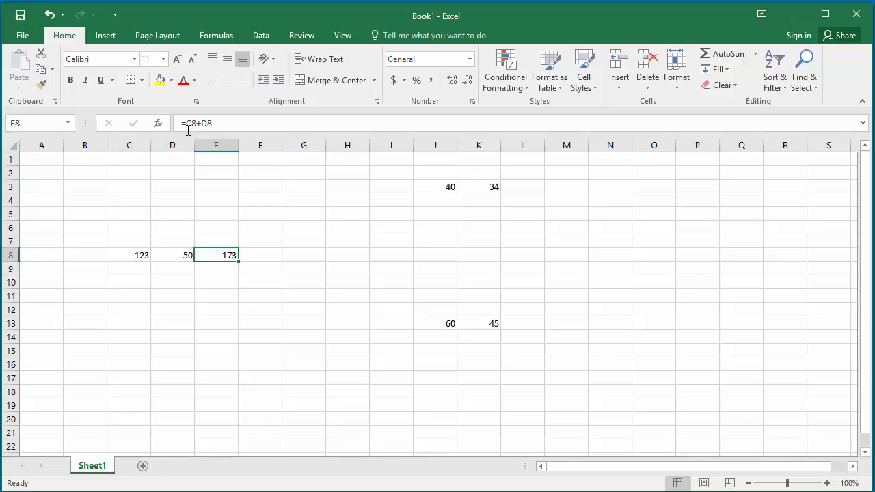
mouse_move(212, 130)
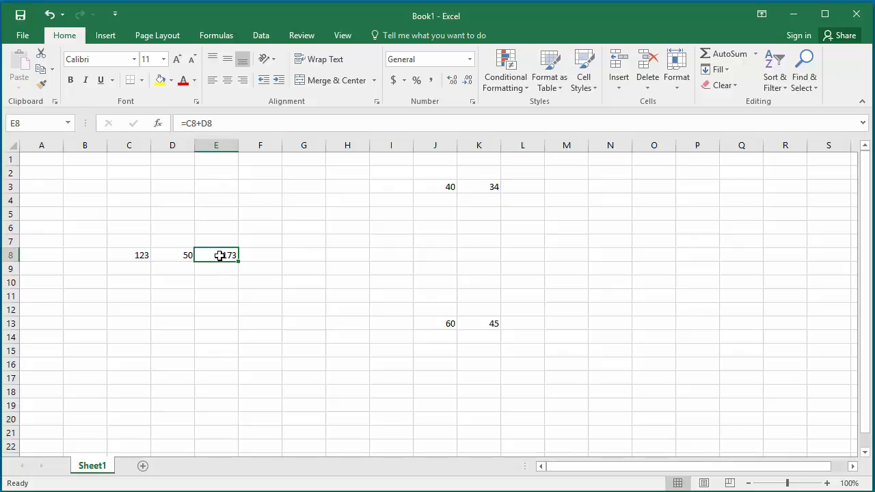
right_click(216, 256)
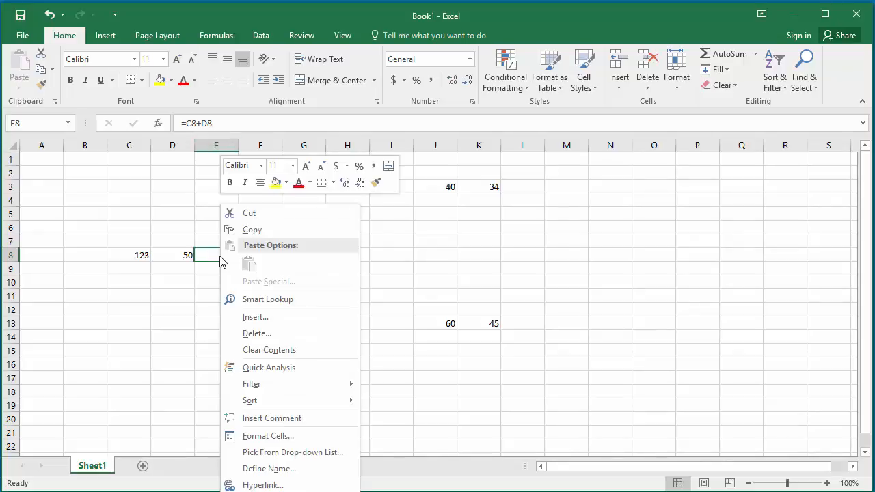
mouse_move(253, 229)
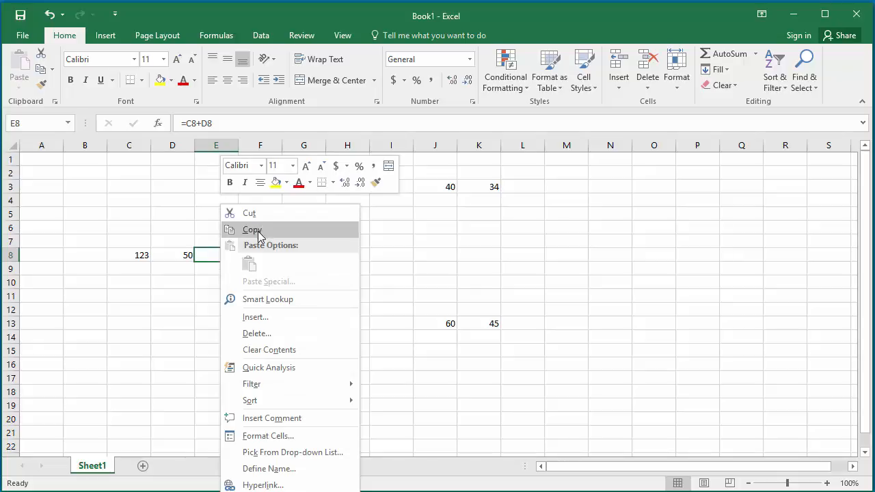
click(251, 230)
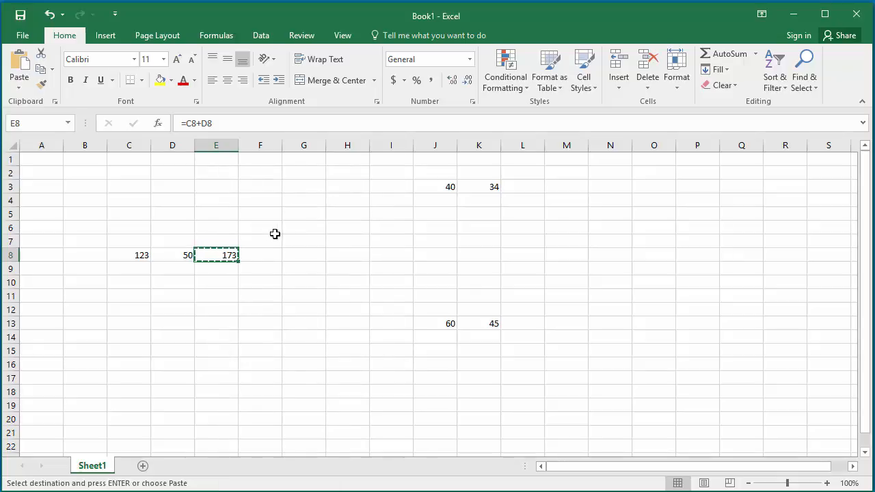
mouse_move(525, 188)
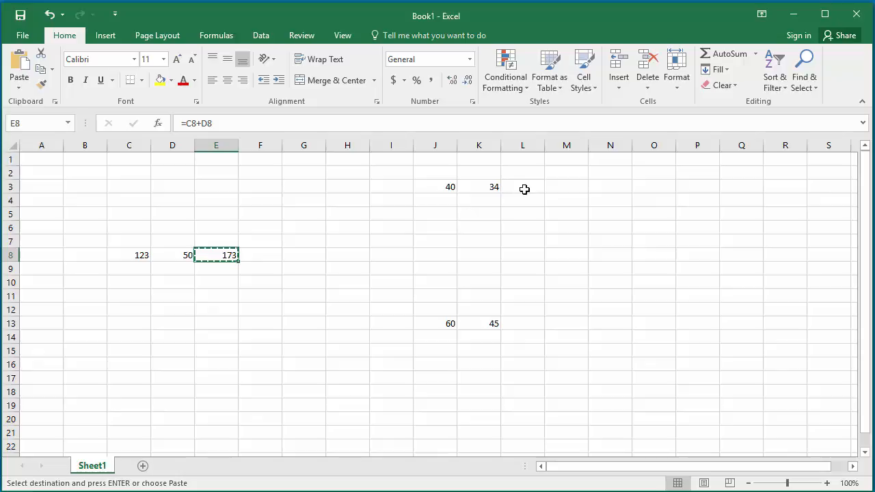
Step: Paste it into L3 so it becomes =J3+K3 and shows 74
click(522, 186)
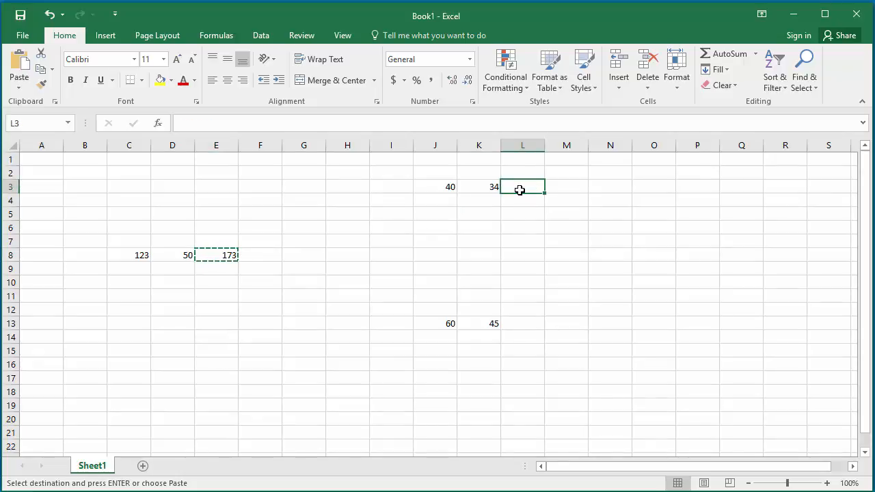
right_click(522, 186)
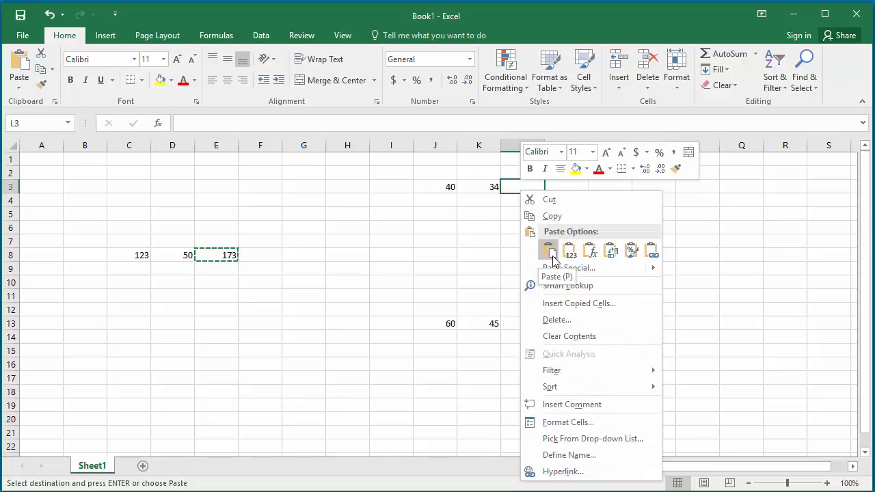
click(548, 248)
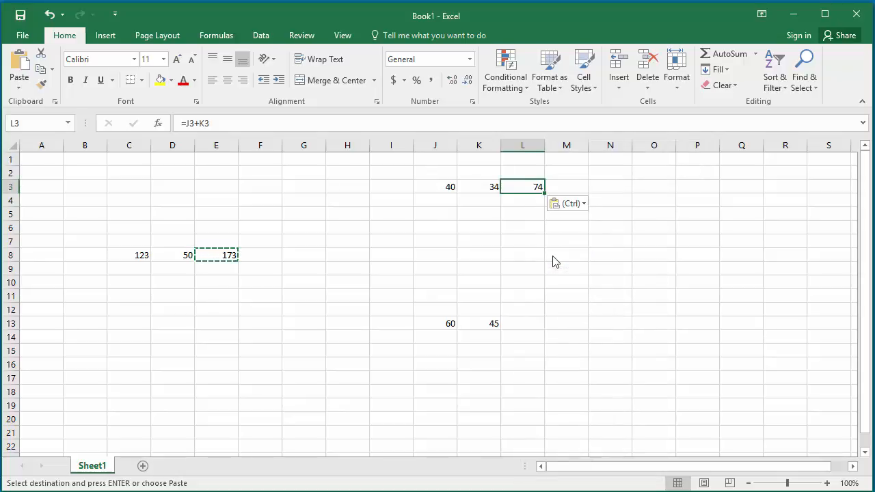
mouse_move(543, 198)
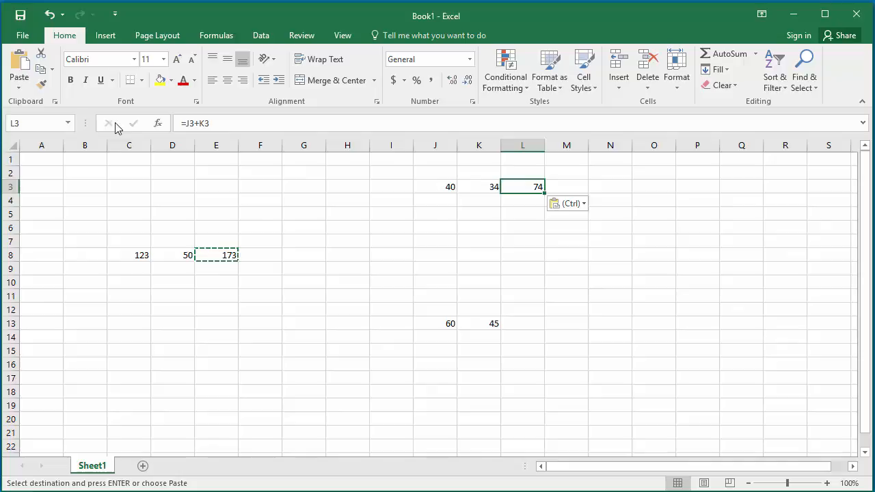
mouse_move(213, 123)
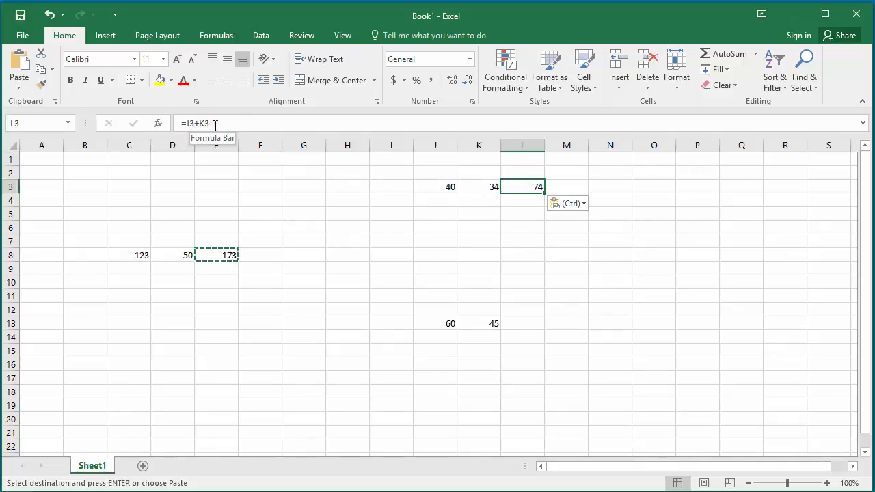
mouse_move(309, 248)
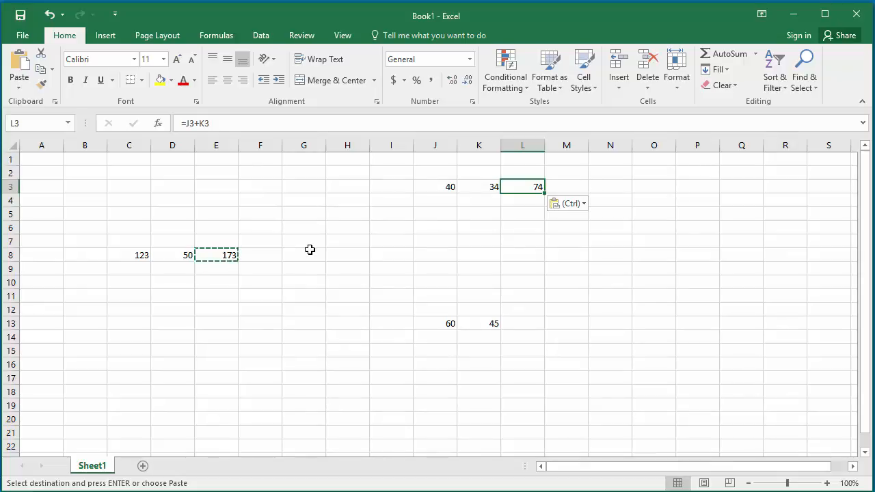
mouse_move(226, 254)
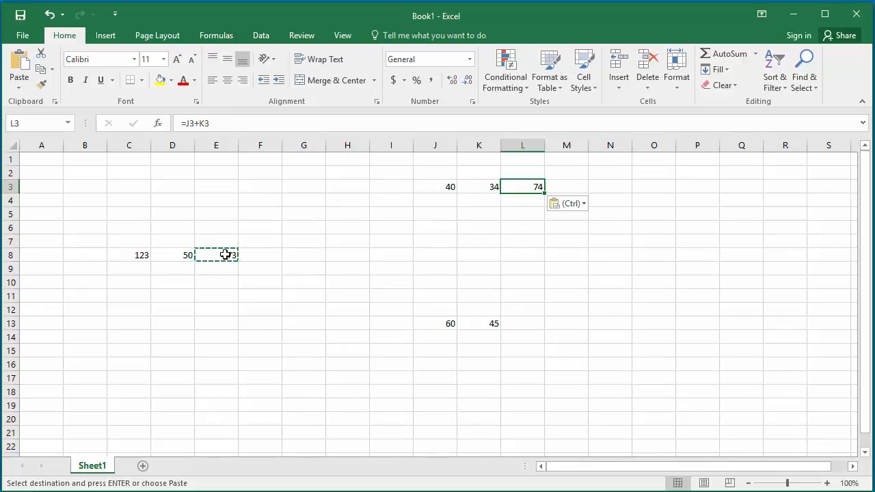
click(216, 256)
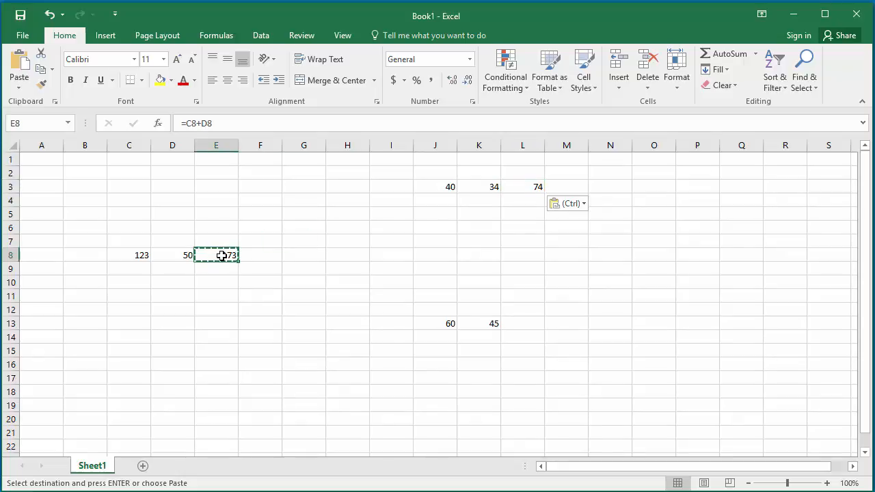
Step: Cut the formula from E8 and paste it into L13, keeping =C8+D8 showing 173
right_click(216, 255)
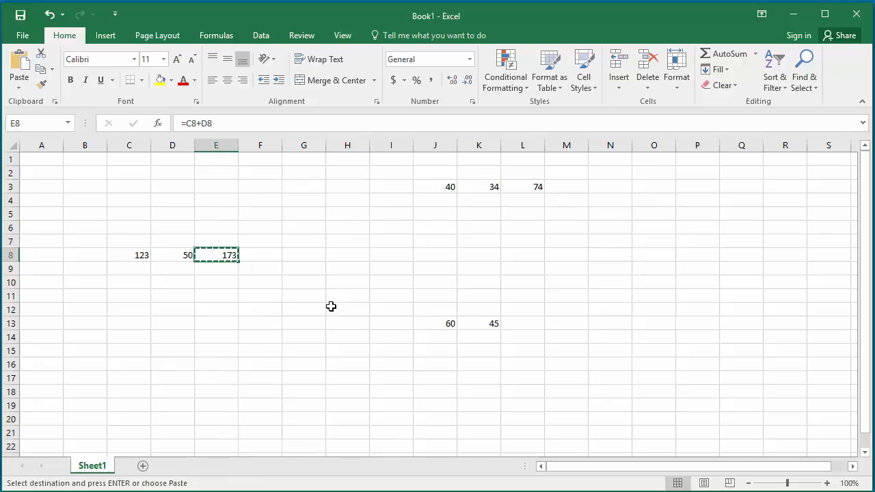
click(522, 323)
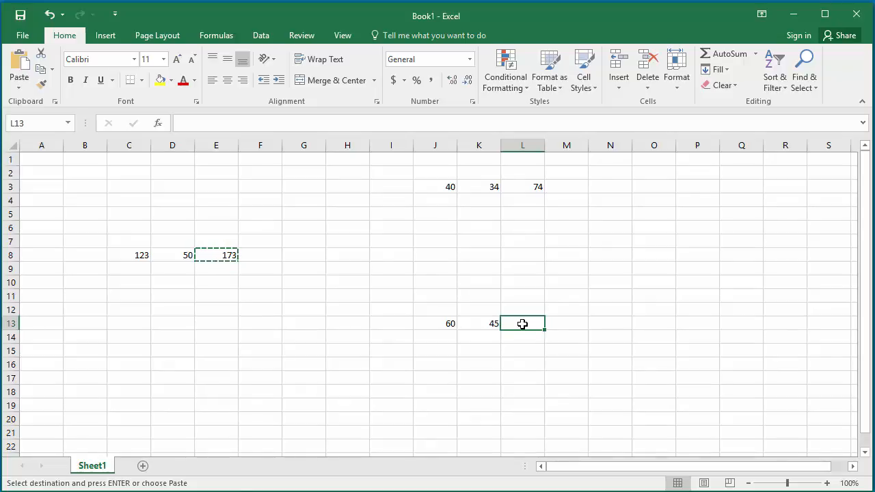
right_click(522, 323)
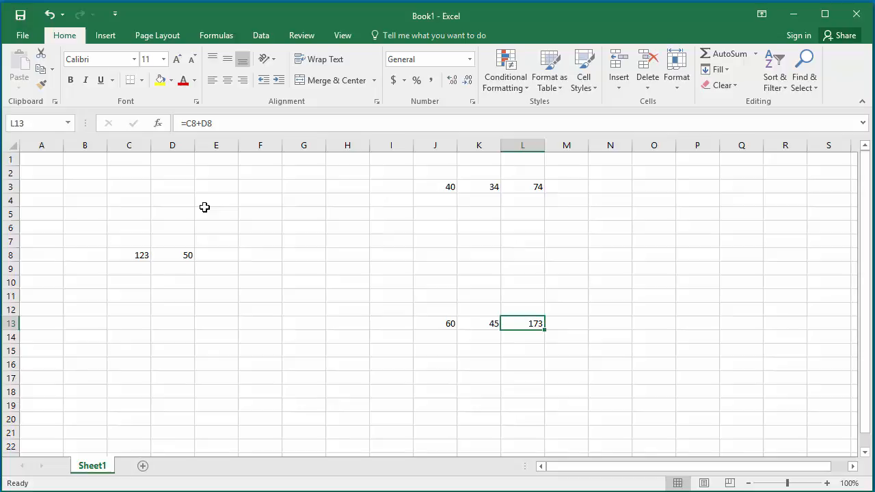
mouse_move(204, 123)
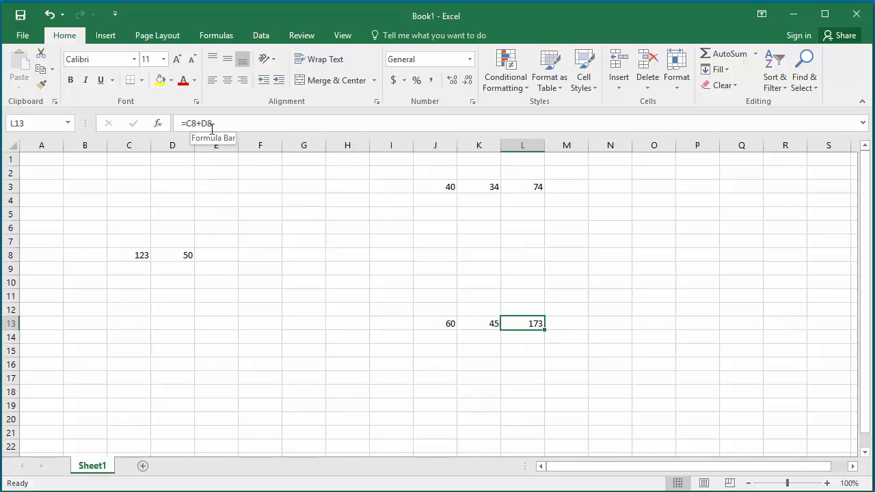
mouse_move(526, 328)
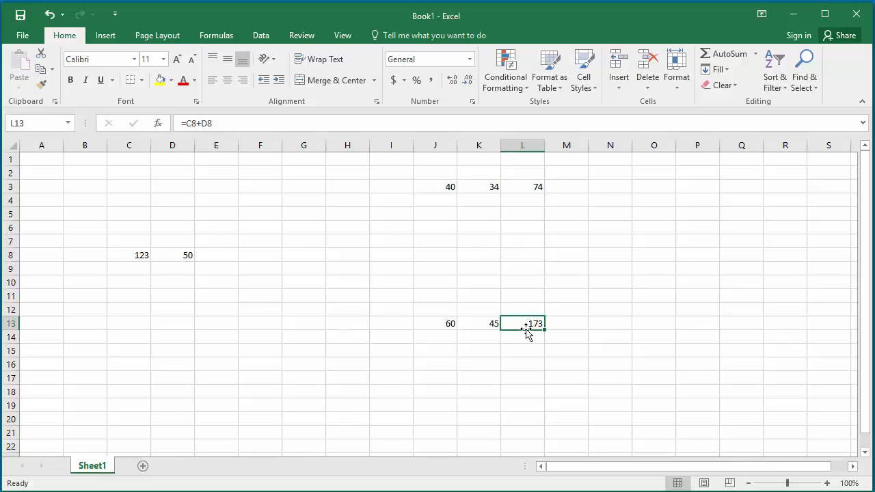